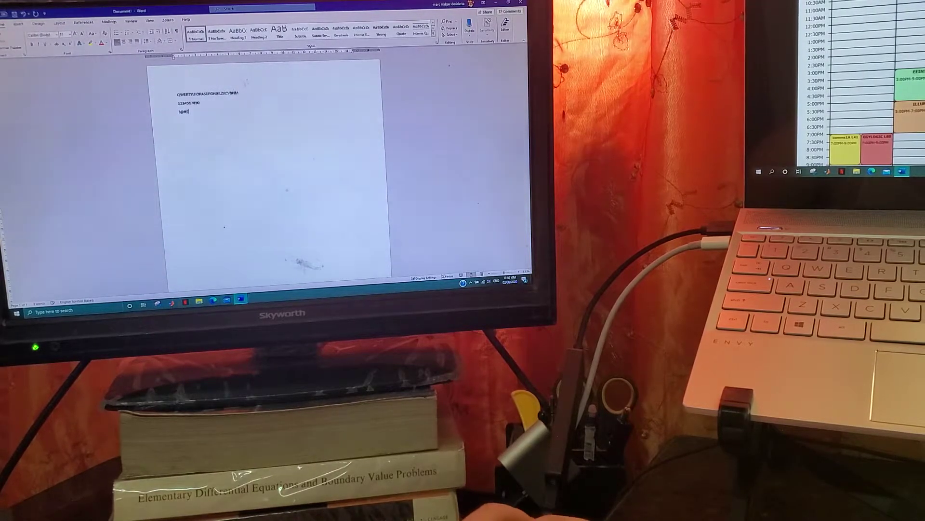
type("%")
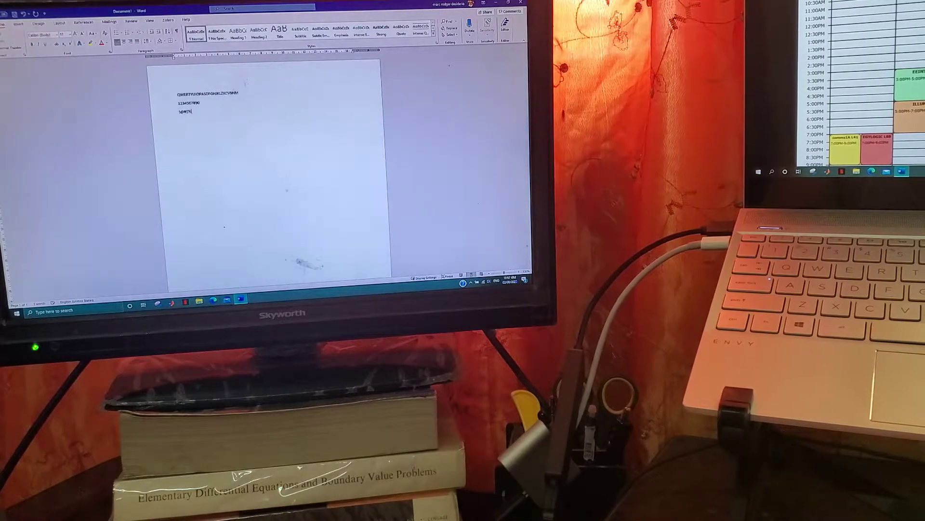